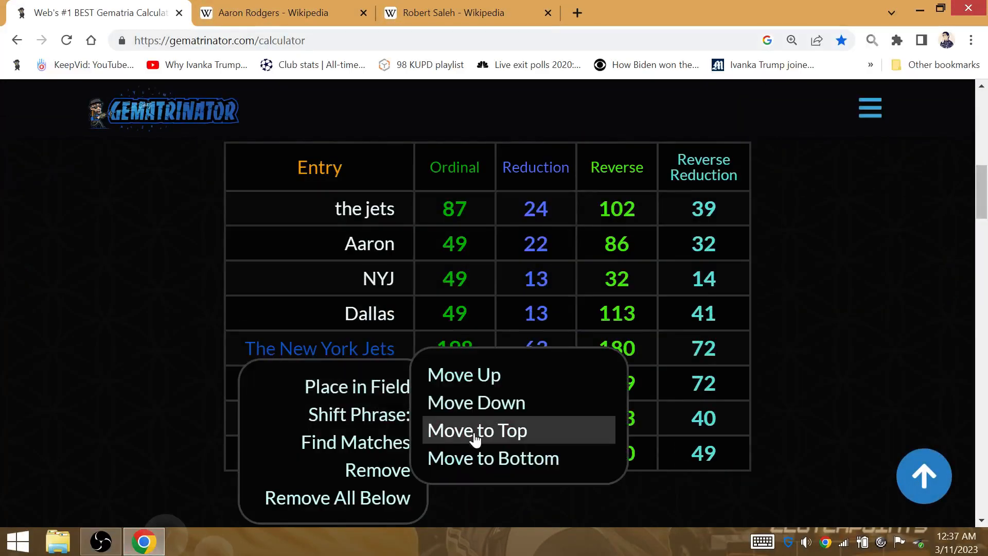
Step: Dismiss the phrase options menu and look further down the calculator's phrase table
{"action": "left_click", "coordinate": [477, 430]}
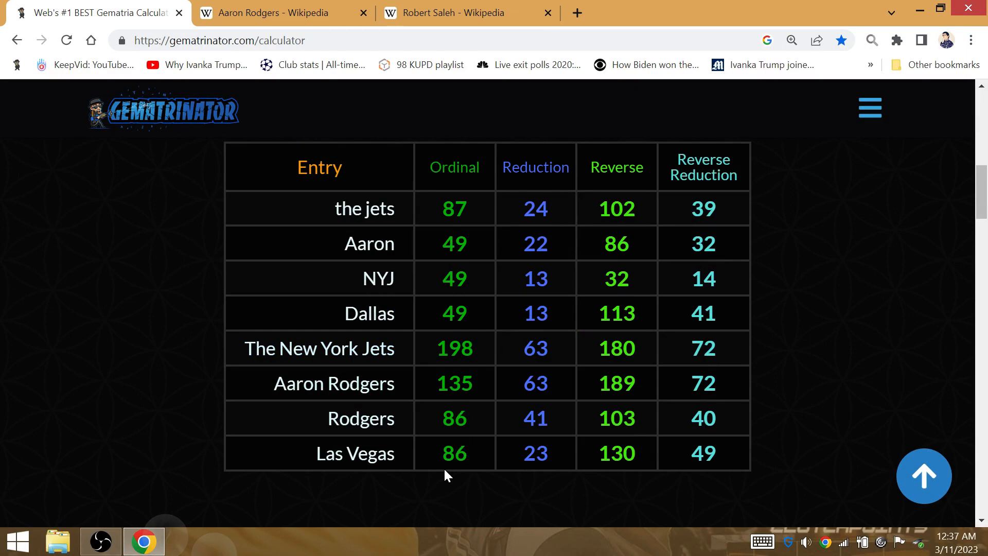
{"action": "double_click", "coordinate": [536, 383]}
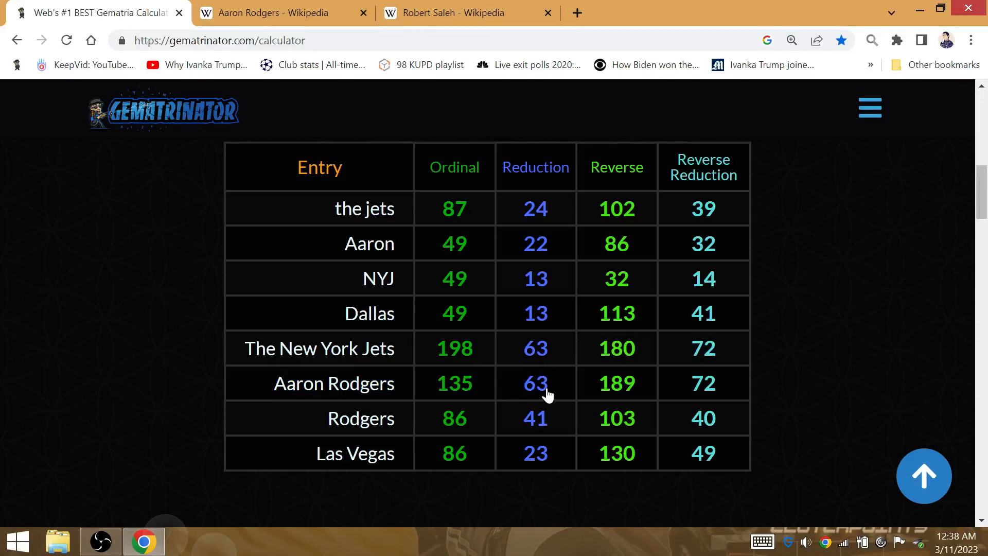
{"action": "scroll", "scroll_direction": "down", "scroll_amount": 3}
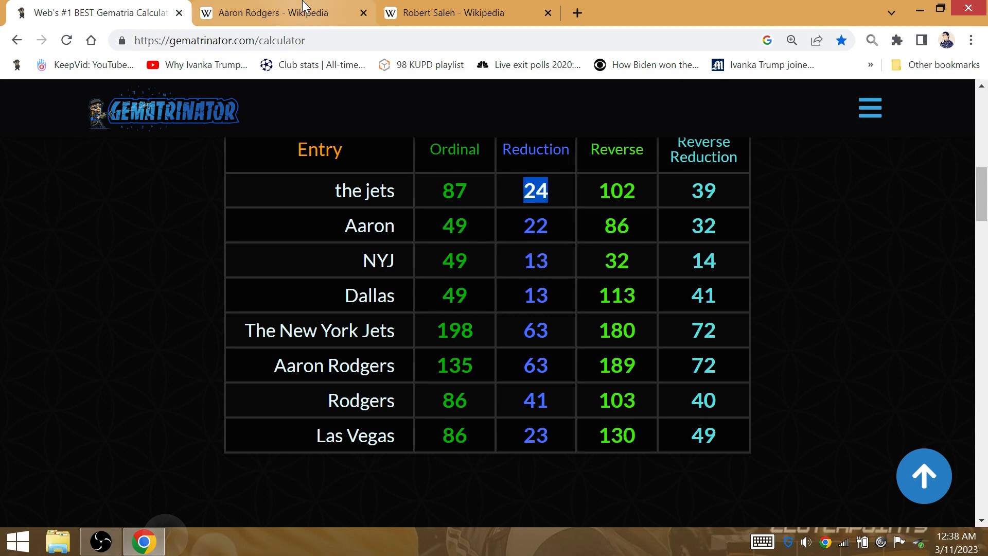
Step: Review the NFL career statistics in the Aaron Rodgers article, then return to the calculator
{"action": "left_click", "coordinate": [282, 13]}
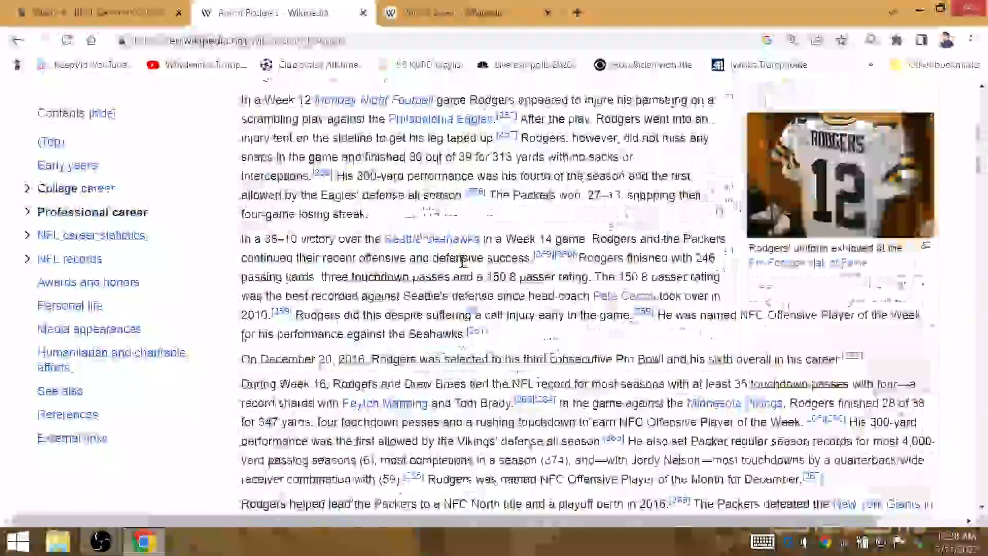
{"action": "scroll", "scroll_direction": "down", "scroll_amount": 3}
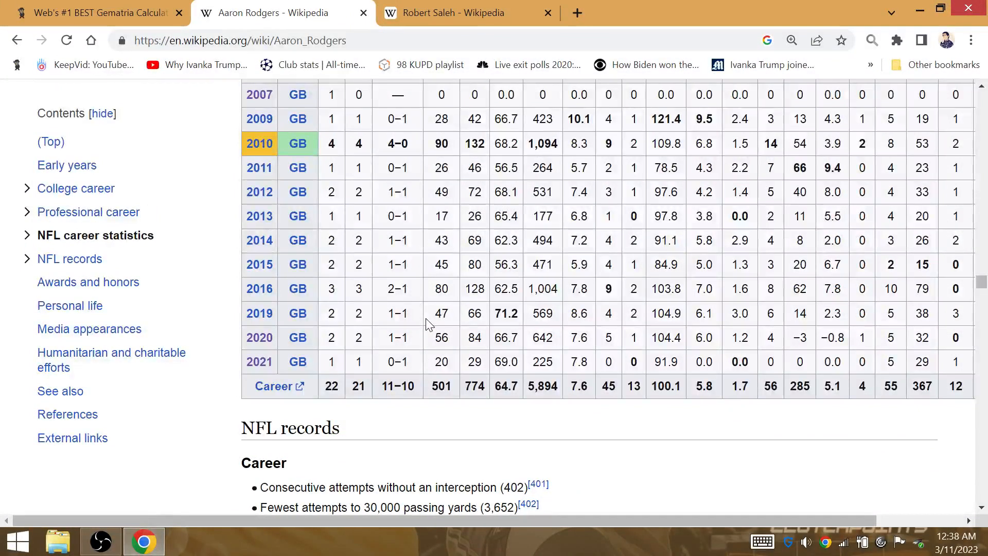
{"action": "double_click", "coordinate": [634, 386]}
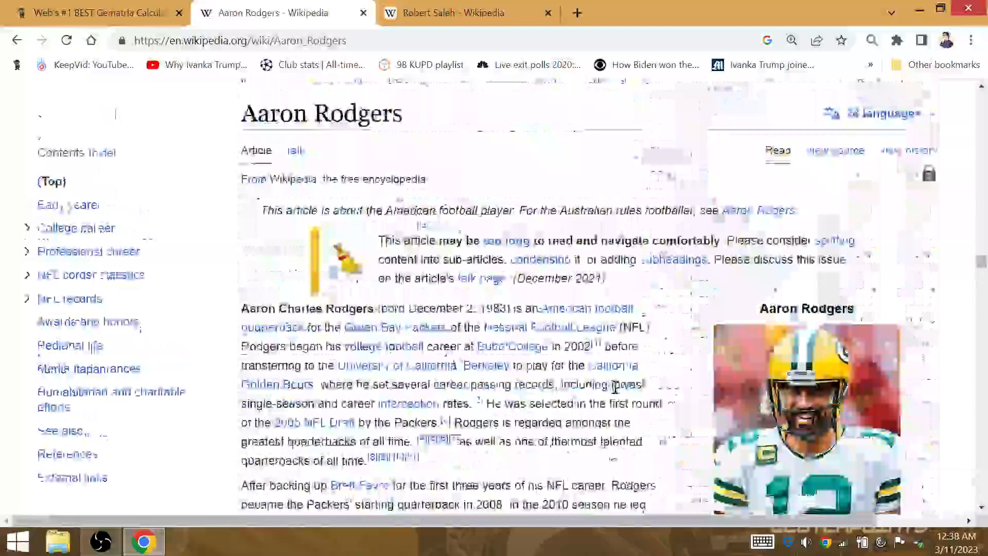
{"action": "left_click", "coordinate": [94, 12]}
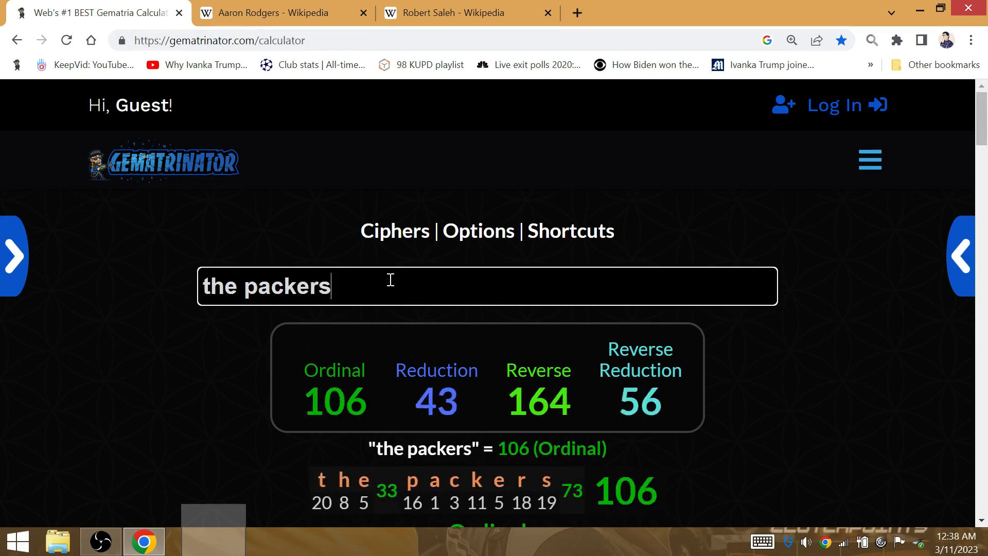
Step: Check the Aaron Rodgers article briefly and come back to Gematrinator showing 'the packers' at 106 Ordinal
{"action": "scroll", "scroll_direction": "down", "scroll_amount": 3}
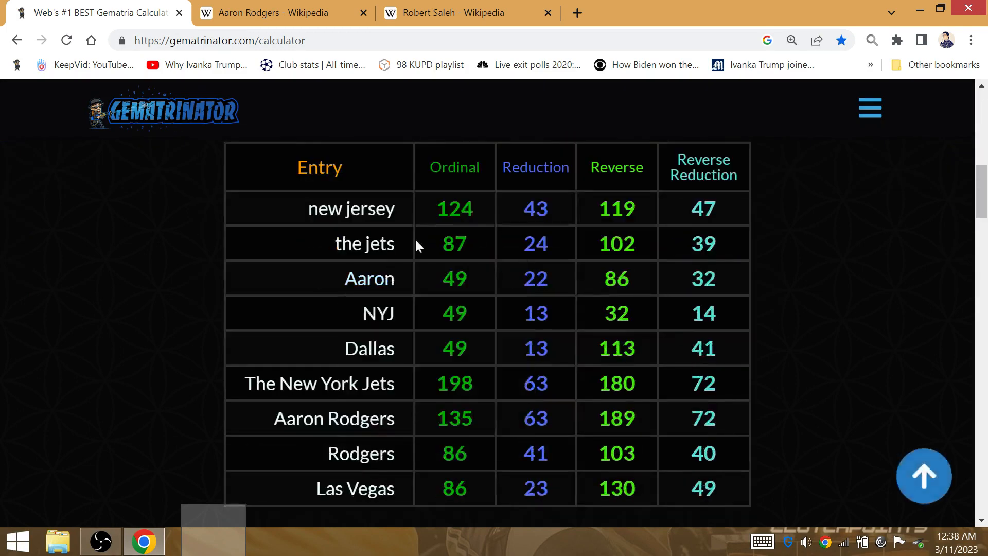
{"action": "left_click", "coordinate": [277, 12]}
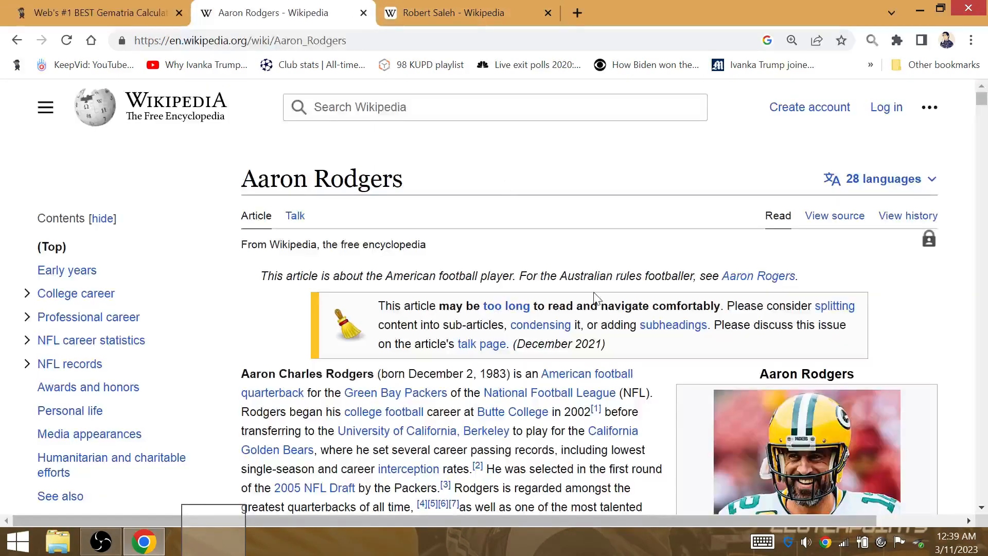
{"action": "mouse_move", "coordinate": [332, 371]}
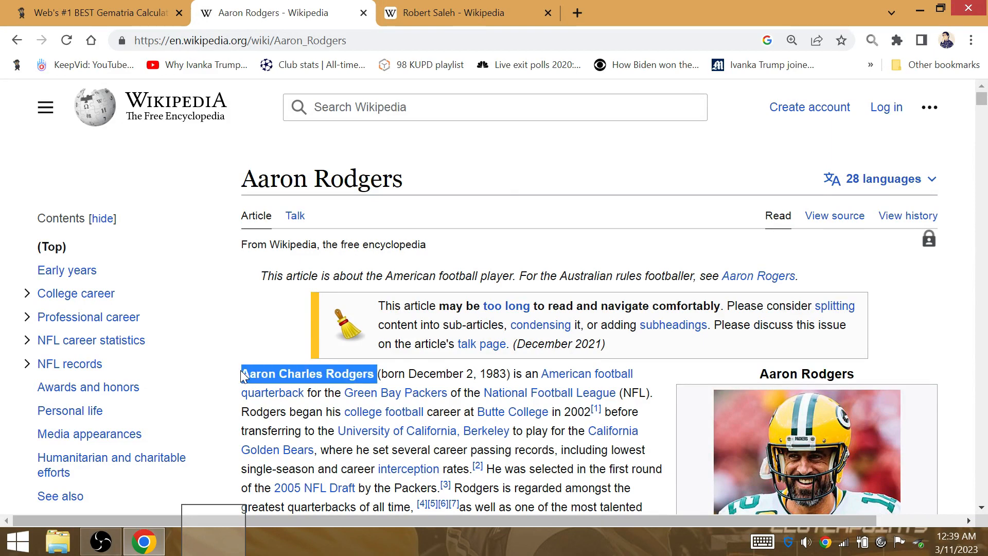
{"action": "left_click", "coordinate": [95, 12]}
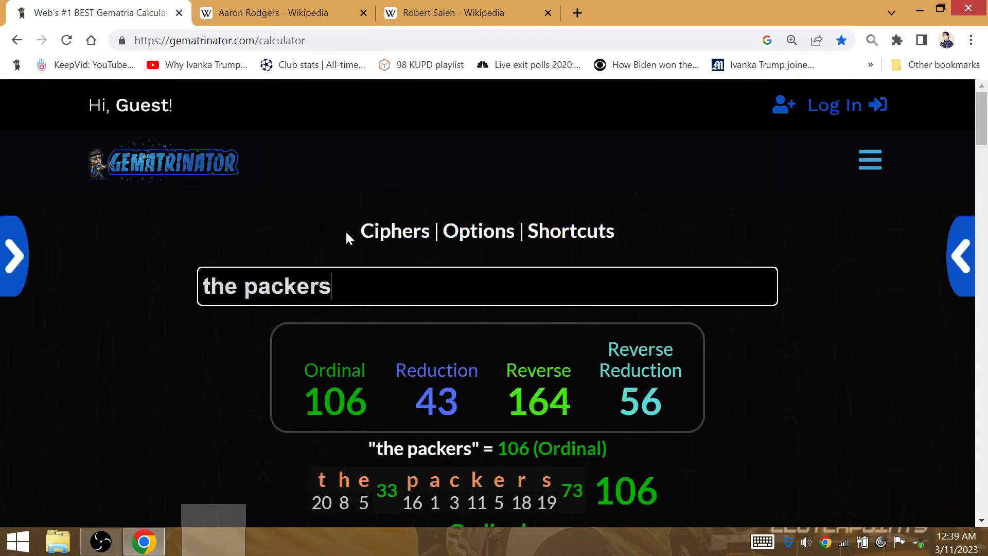
Step: Calculate 'Aaron Charles Rodgers', select the surname Rodgers, and return to his Wikipedia article
{"action": "type", "text": "Aaron Charles Rodgers"}
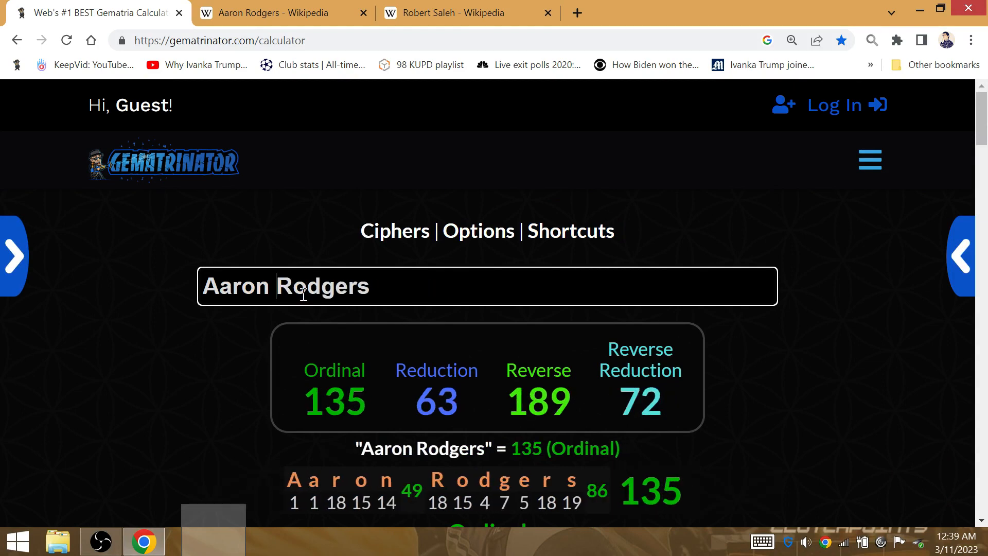
{"action": "double_click", "coordinate": [324, 286]}
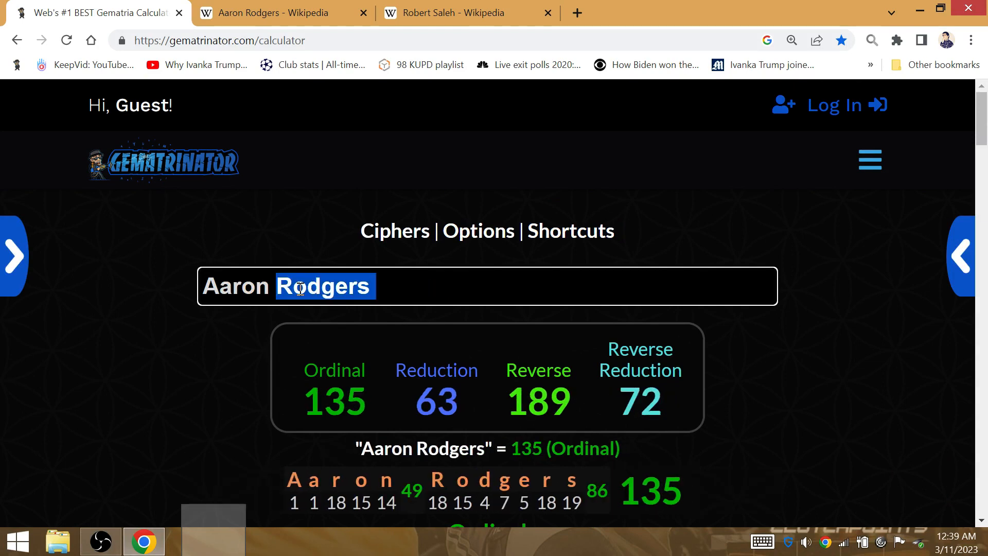
{"action": "left_click", "coordinate": [280, 13]}
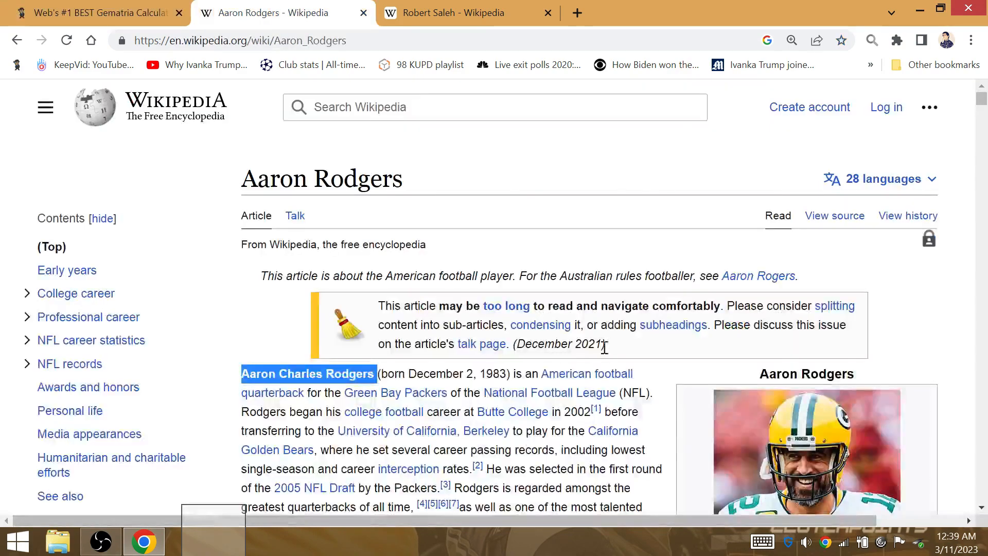